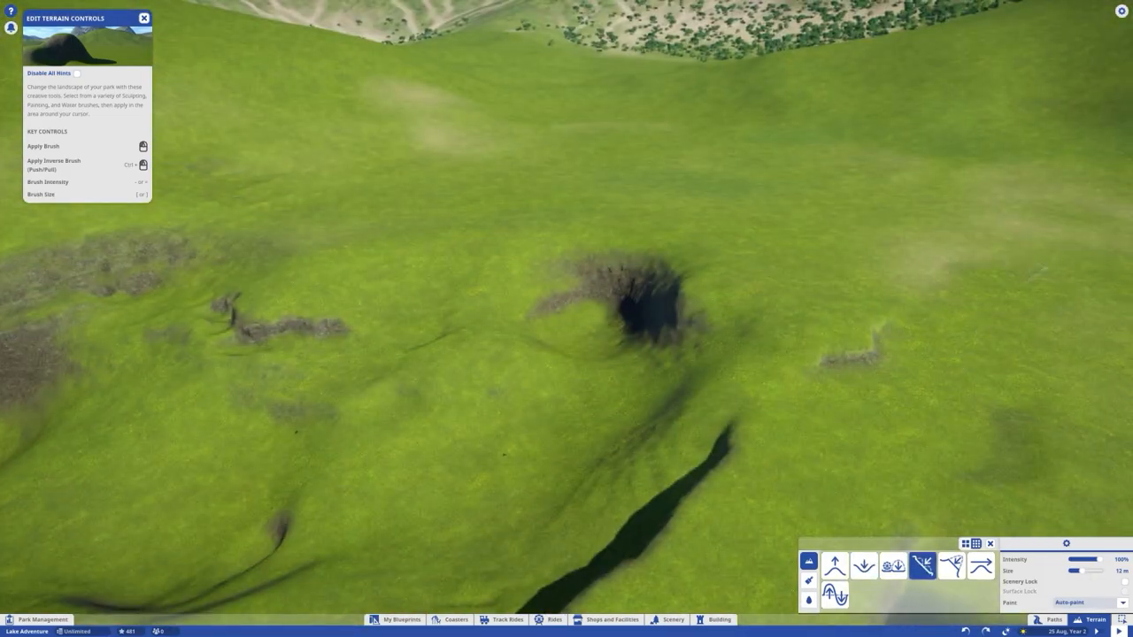
Step: Sculpt the terrain, fill the hollows with water, lay a narrow path and pick a concrete column
left_click(1055, 620)
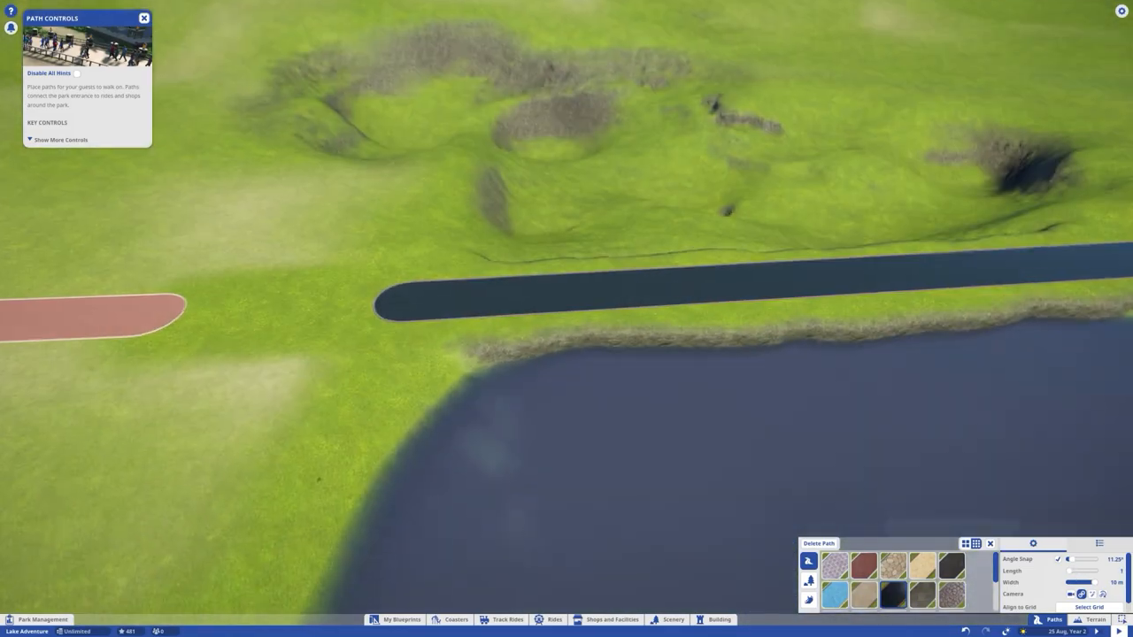
left_click(1093, 619)
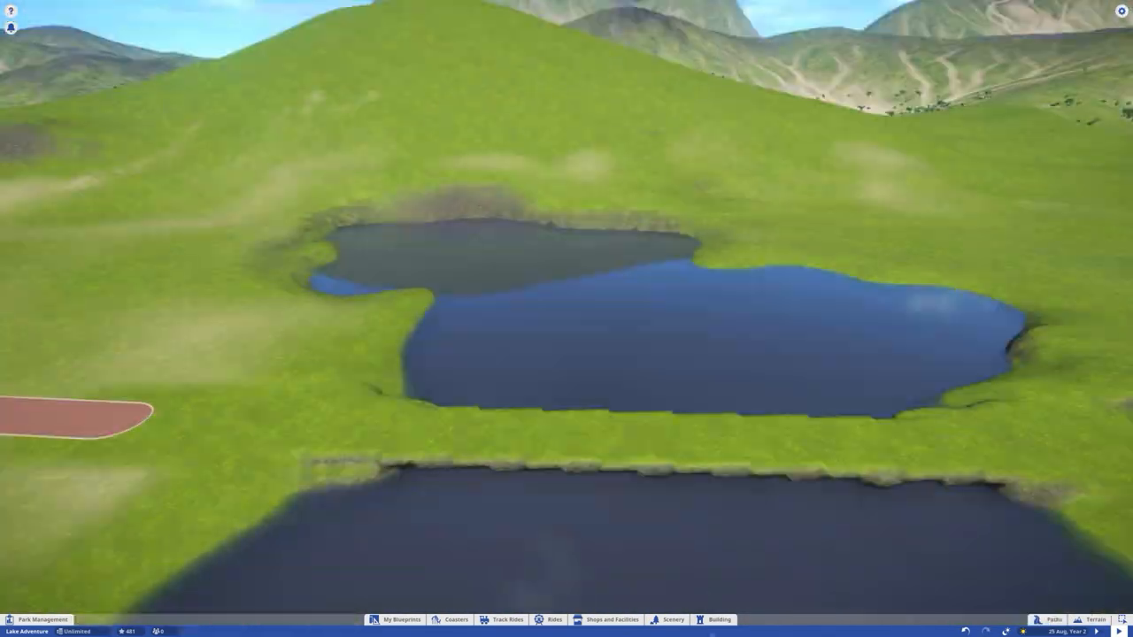
left_click(1051, 620)
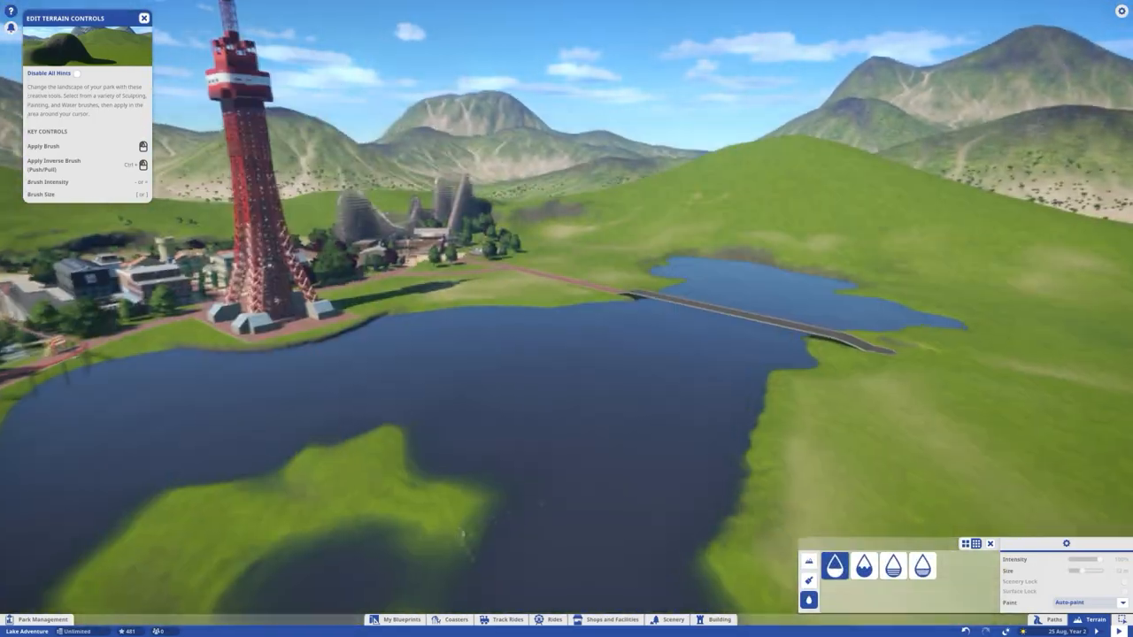
left_click(719, 620)
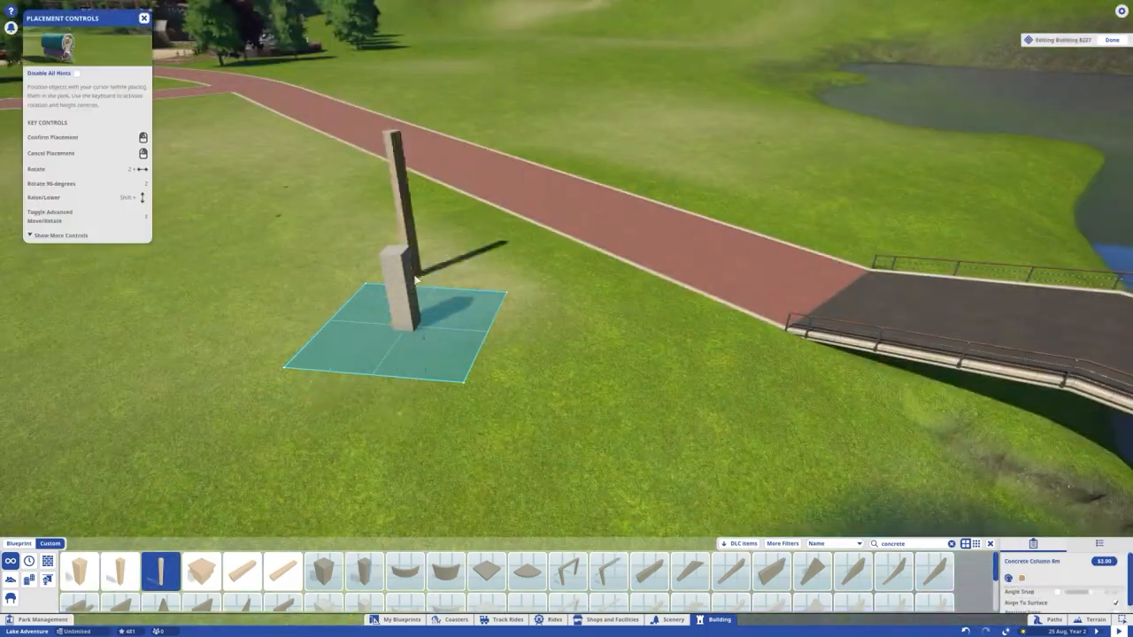
Step: Stack concrete blocks into an angled pylon base and extend a stone deck across the lake
left_click(363, 570)
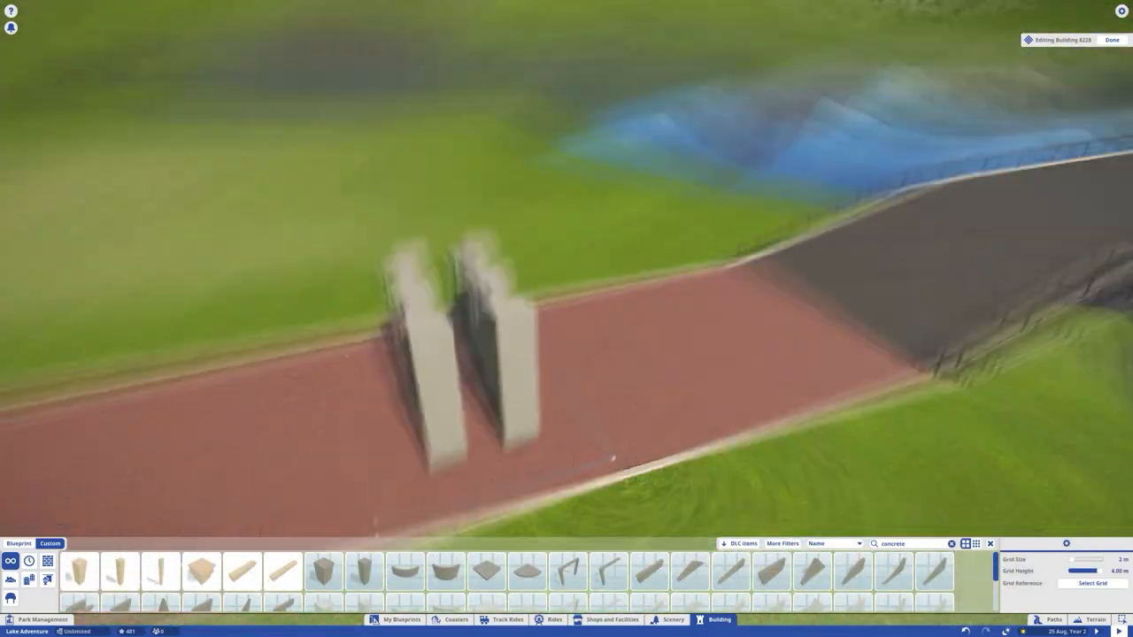
left_click(159, 570)
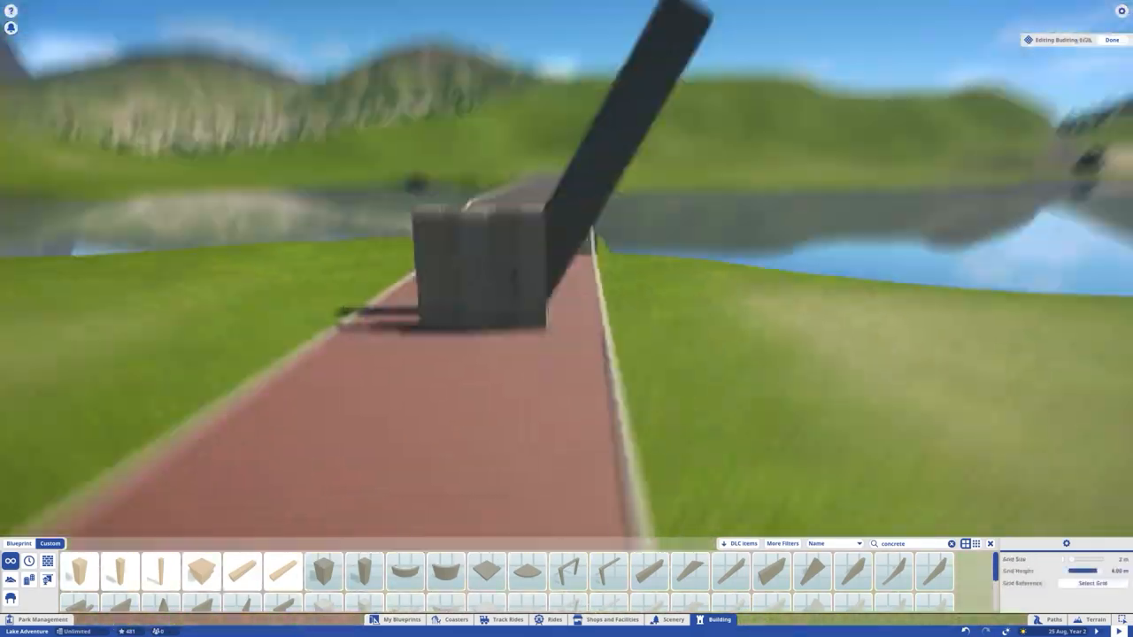
left_click(202, 570)
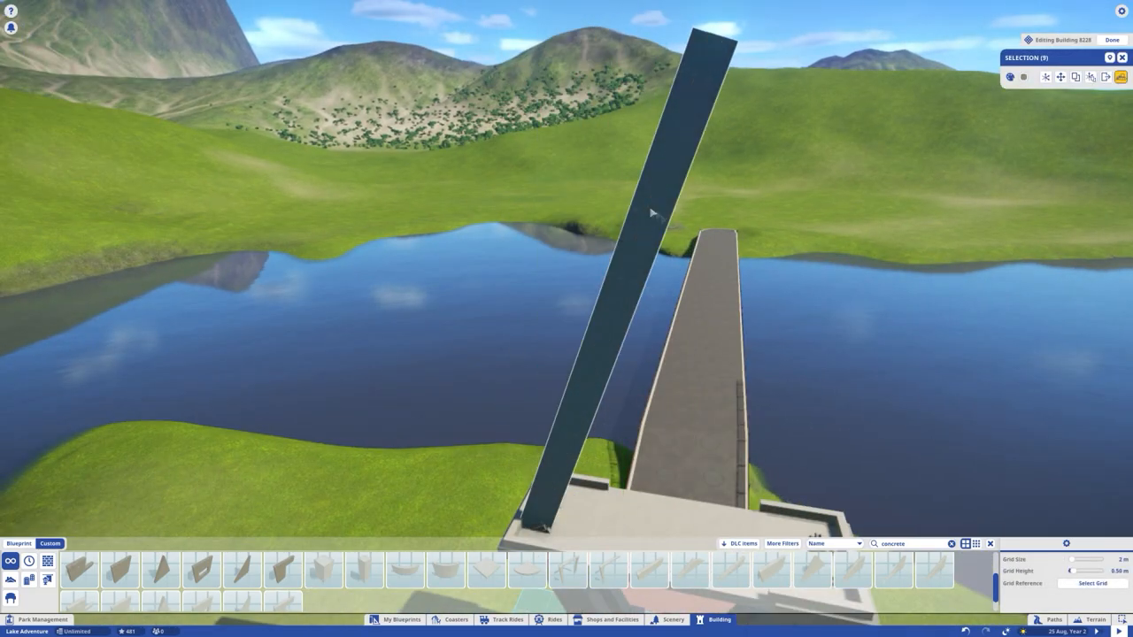
Step: Duplicate the pylon to the far side, pave the deck and pick a balustrade piece for its end
left_click(1058, 77)
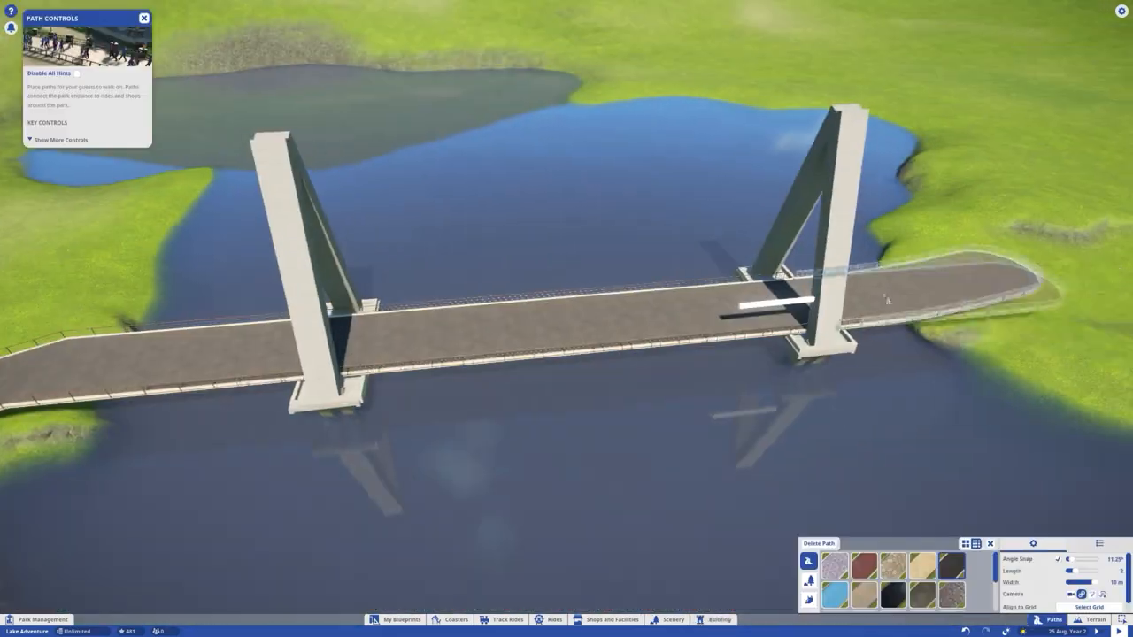
left_click(718, 620)
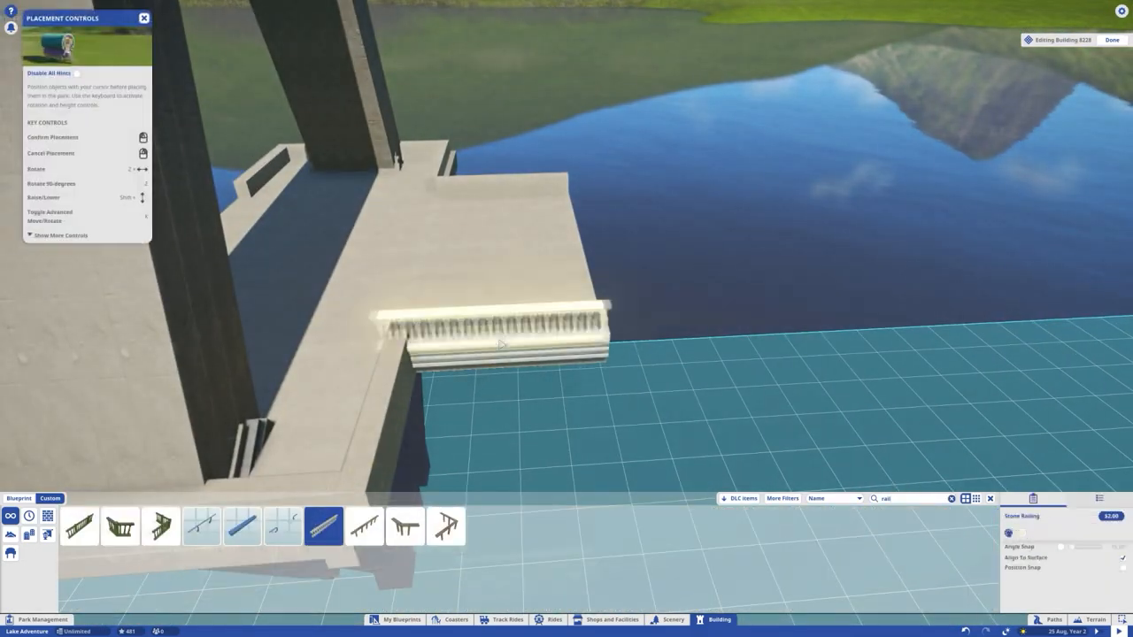
left_click(201, 528)
type("roof")
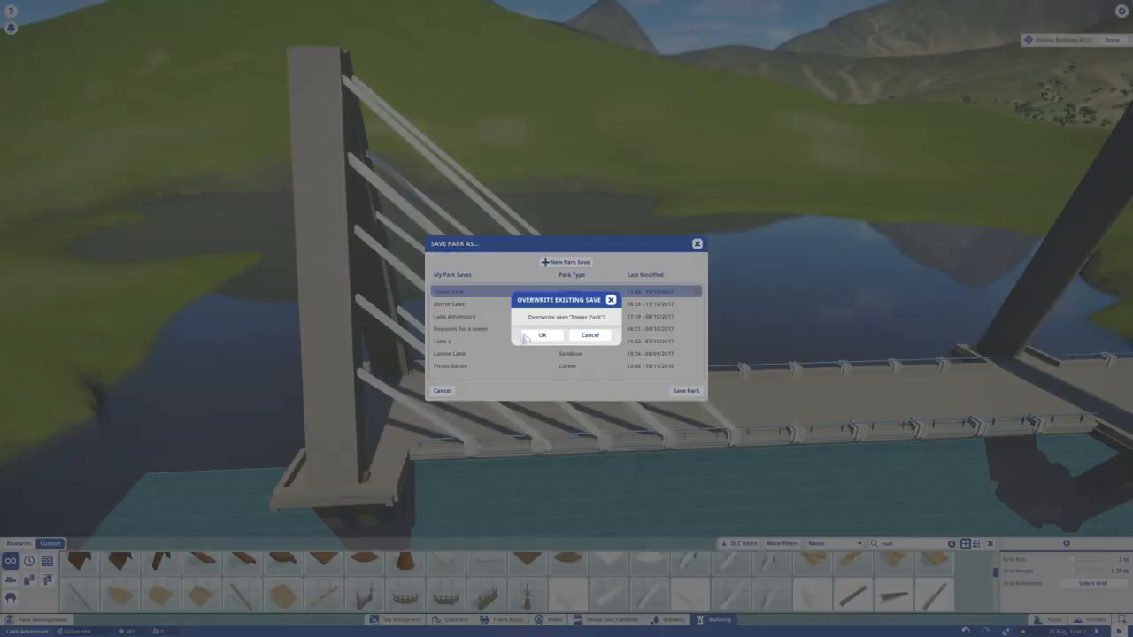
Step: Confirm overwriting the existing park save with the bridge park
left_click(541, 336)
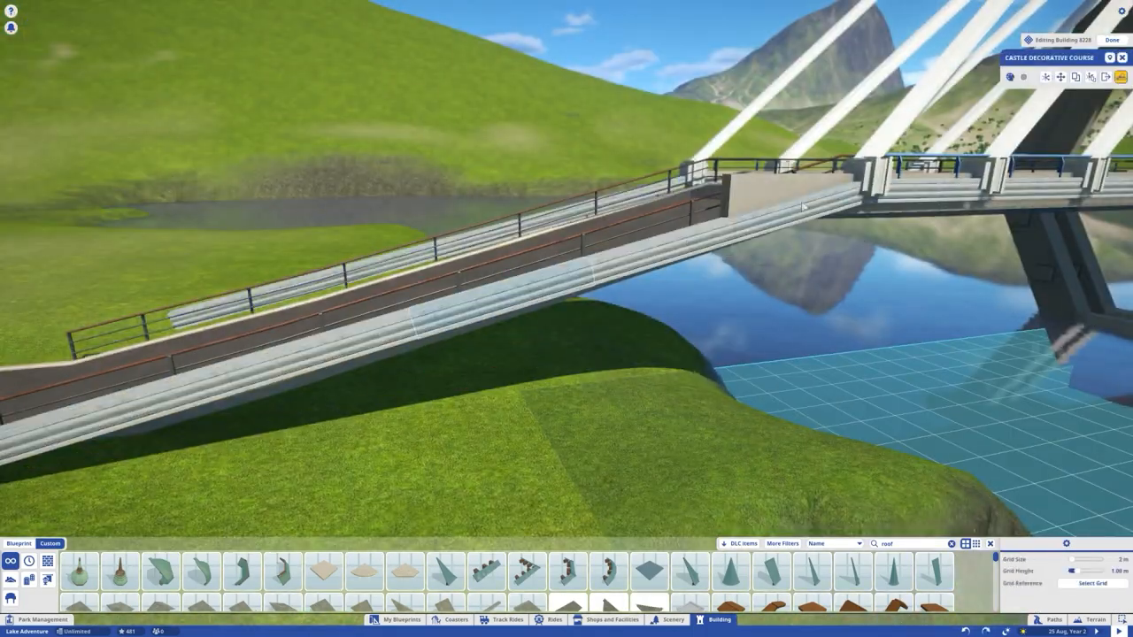
Step: Place concrete pillars and stepped walls under the approach ramp and align them along it
left_click(1059, 77)
type("smooth")
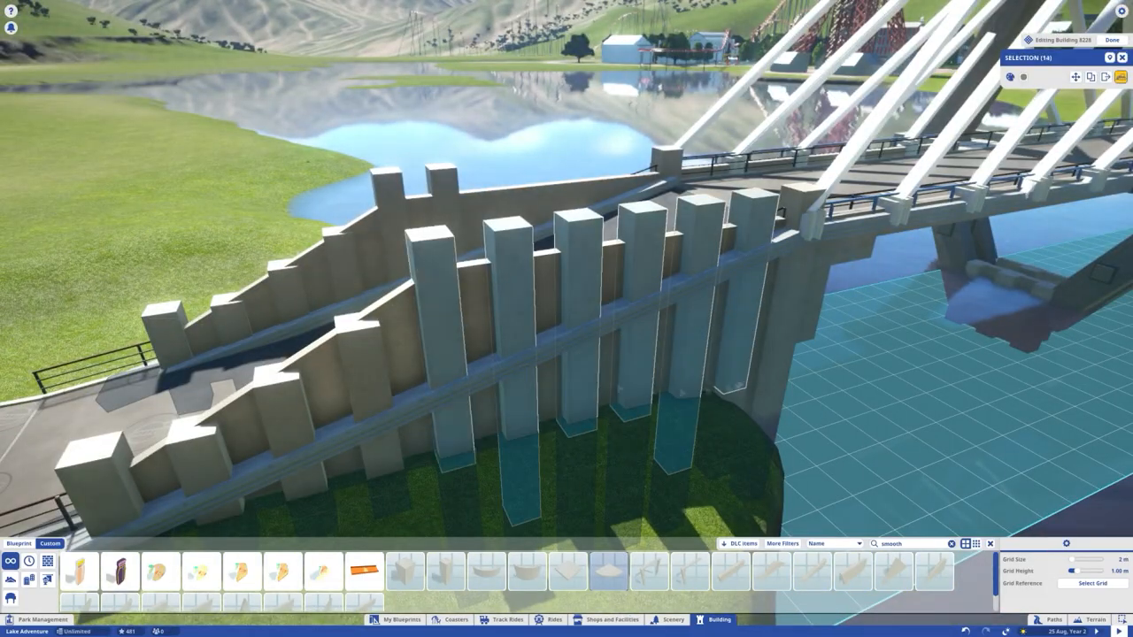
Step: Sink concrete wall pieces into the hillside beneath the bridge supports with Advanced Move
left_click(1111, 39)
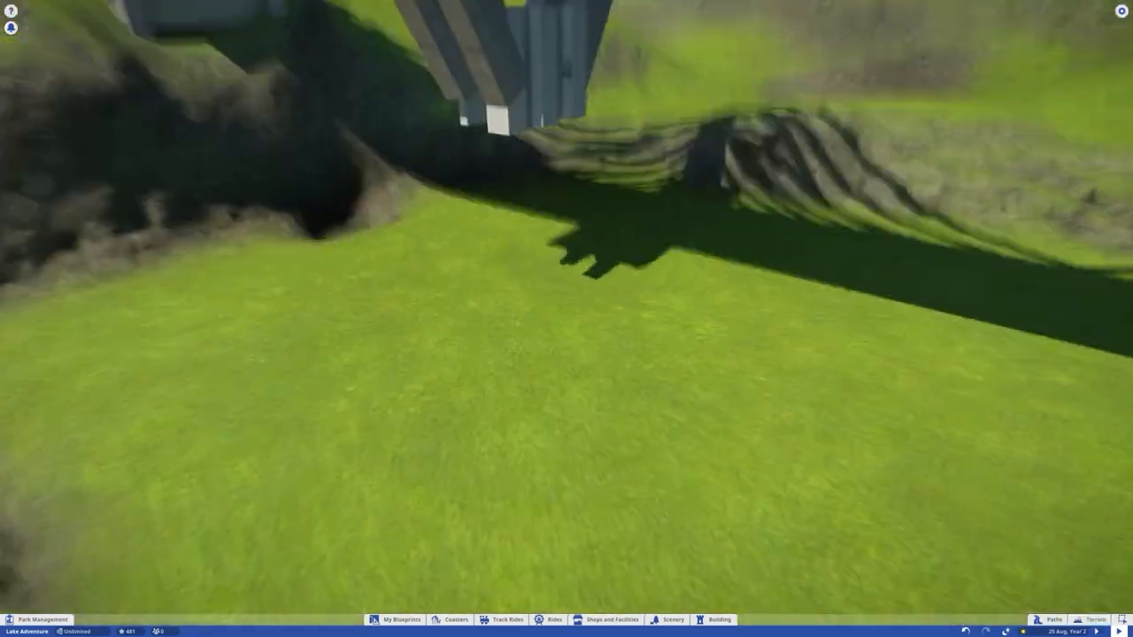
left_click(719, 620)
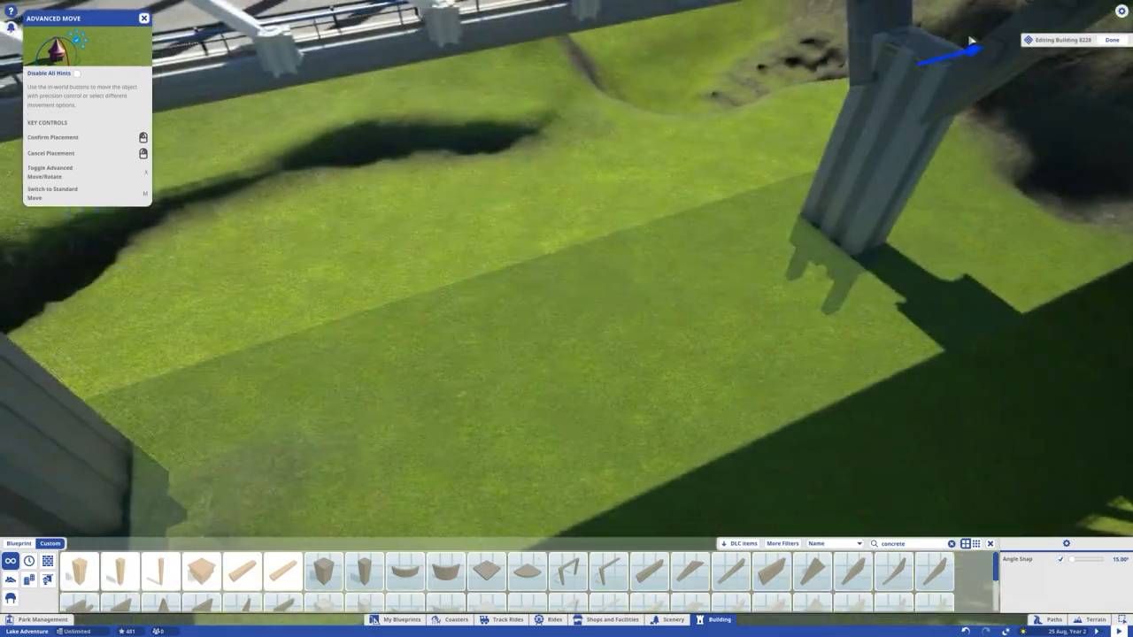
left_click(1094, 619)
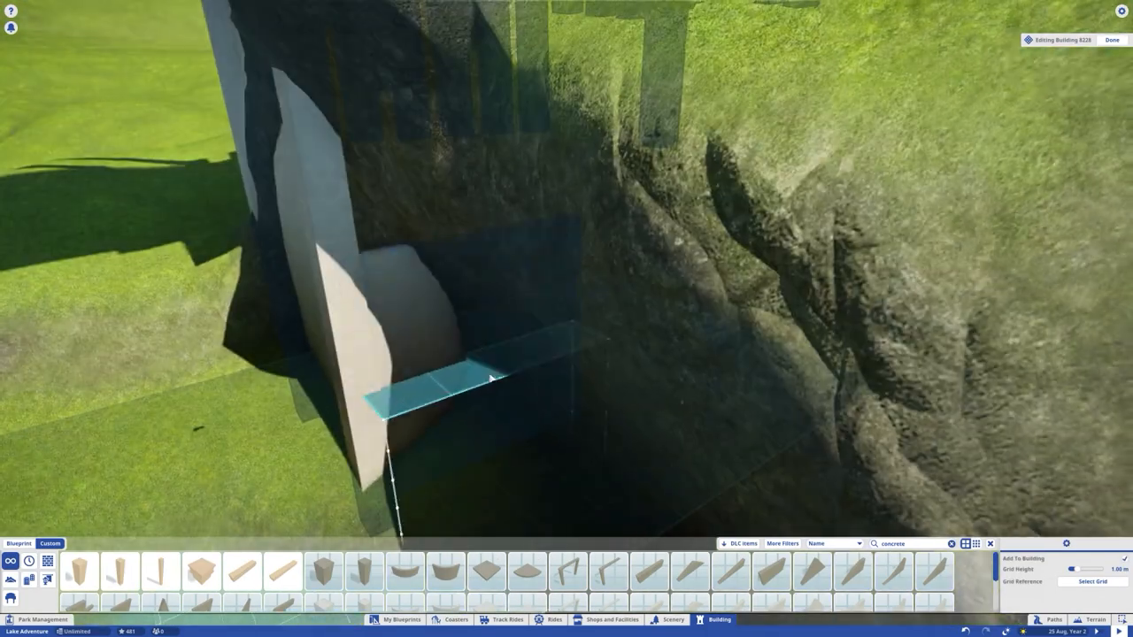
left_click(1112, 38)
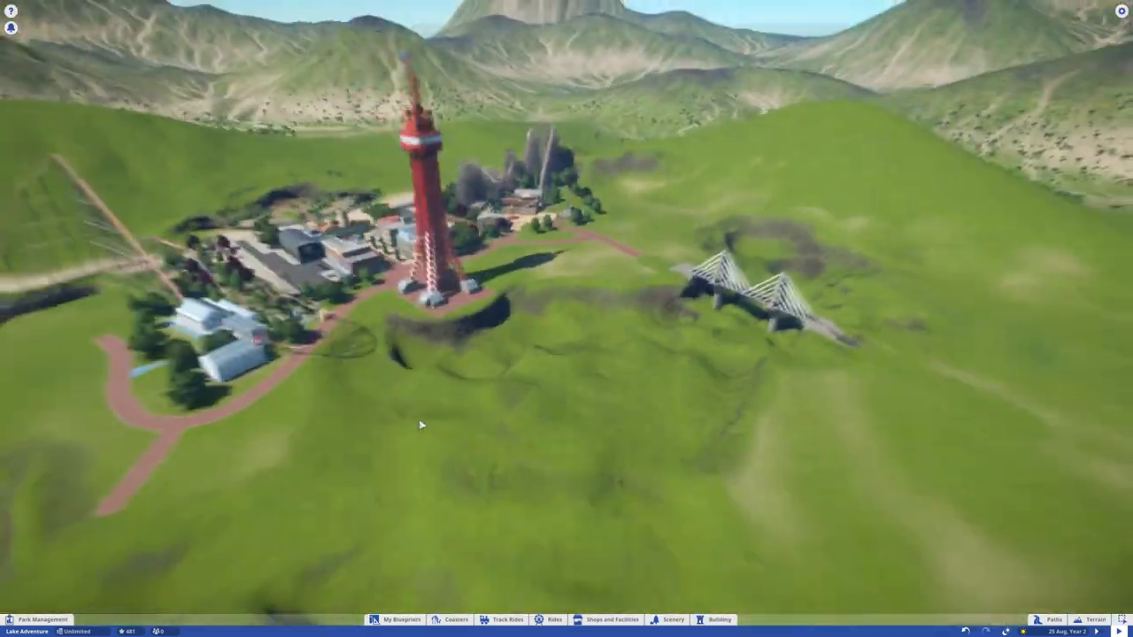
Step: Fly to the bridge approach and start a footpath from the red path across the grass
left_click(718, 619)
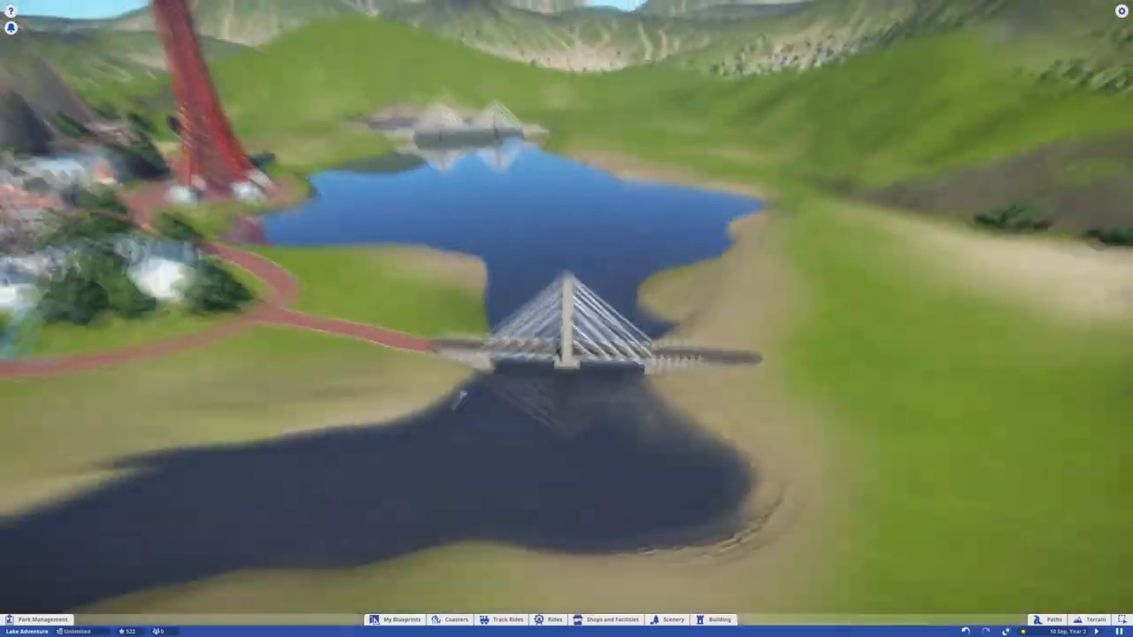
left_click(1051, 620)
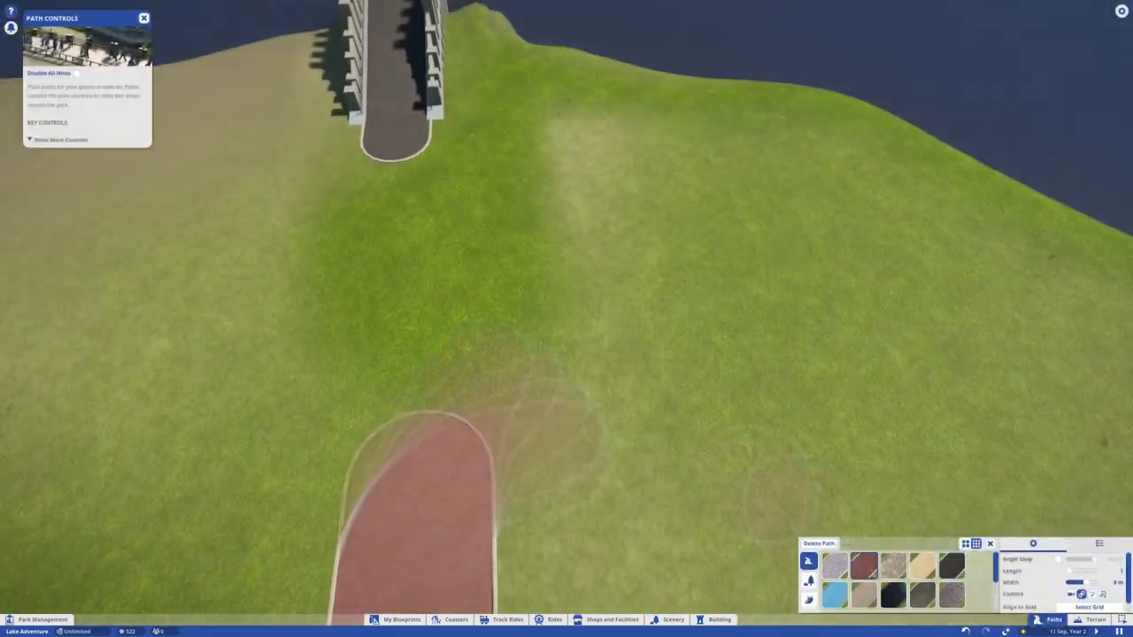